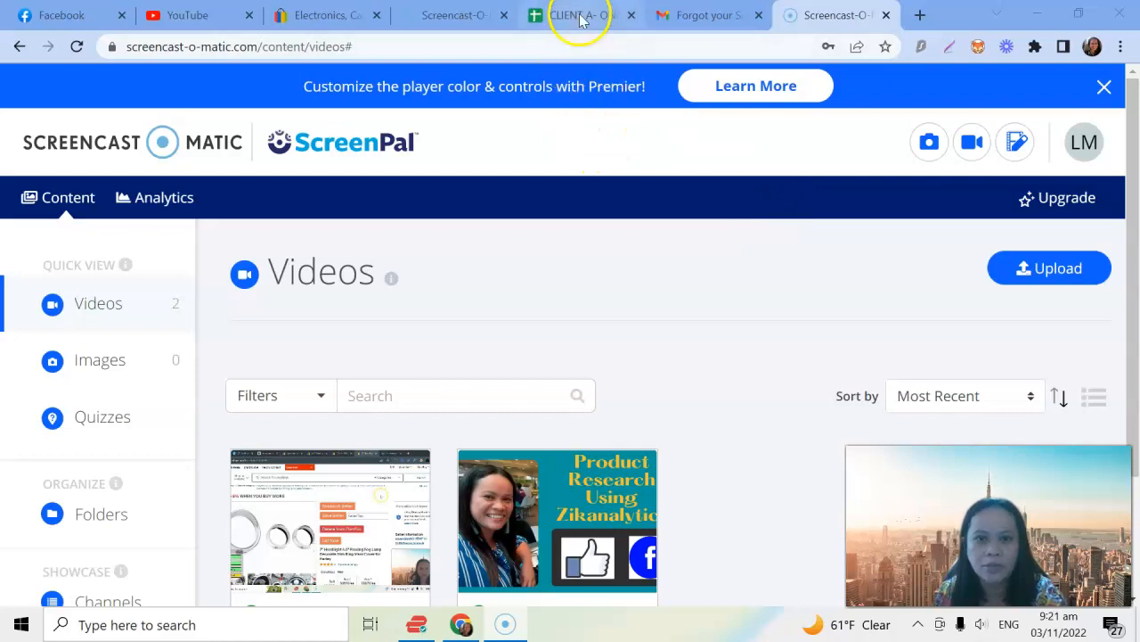
# Show the CLIENT A workbook's August sales sheet with its net profit total
pyautogui.click(577, 14)
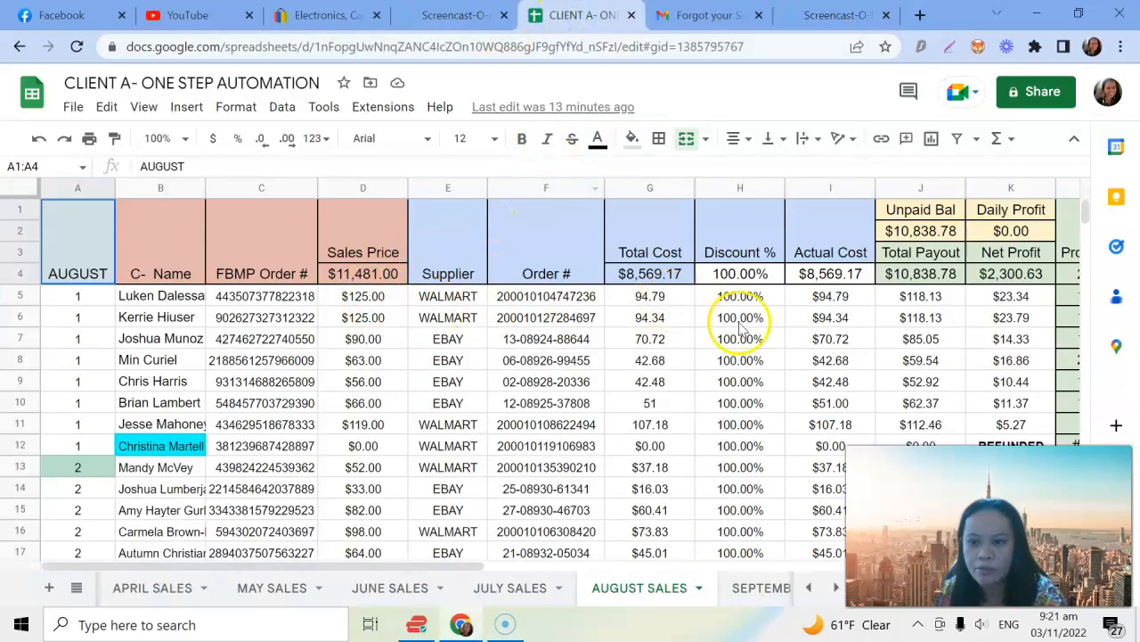
pyautogui.moveTo(313, 399)
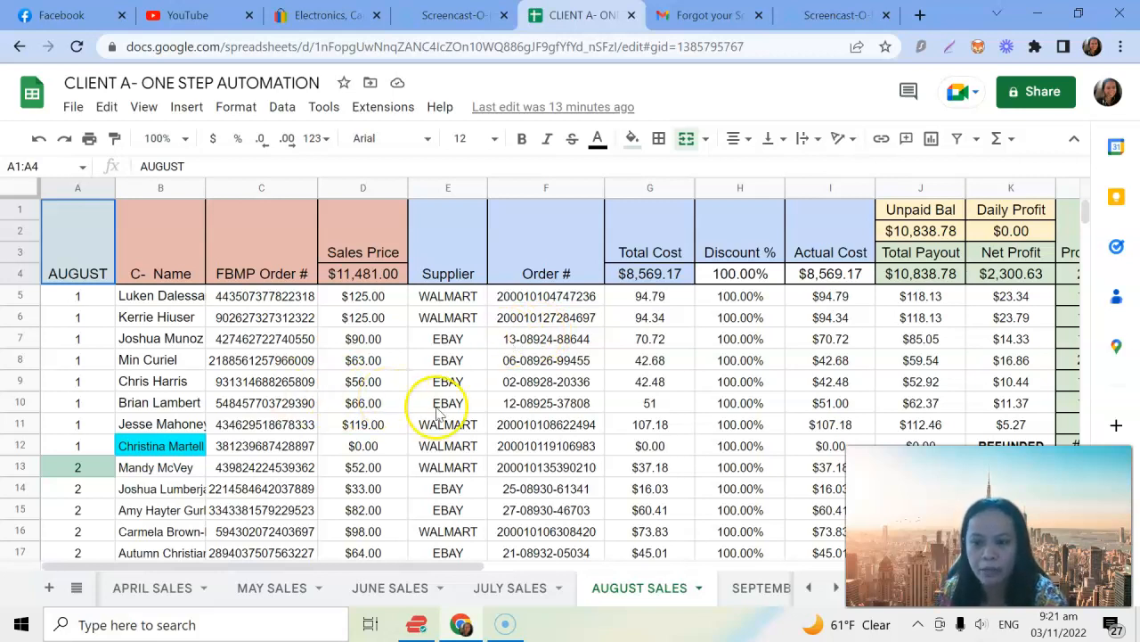
pyautogui.moveTo(584, 445)
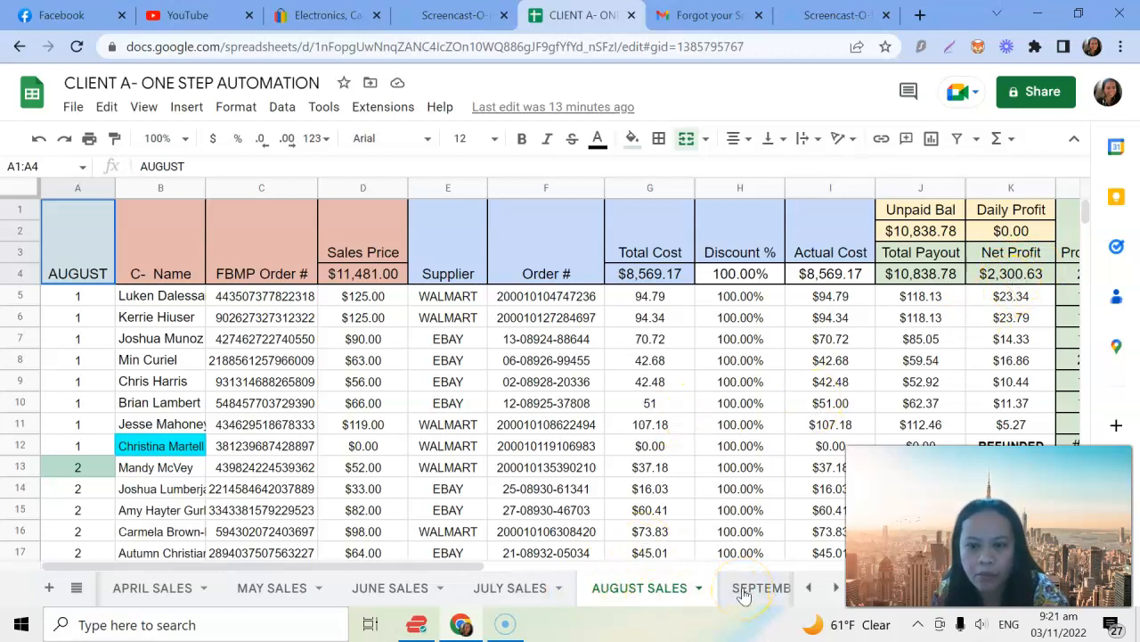
# Compare the August and September sales sheets, ending on September's $1,808.51 net profit
pyautogui.click(760, 588)
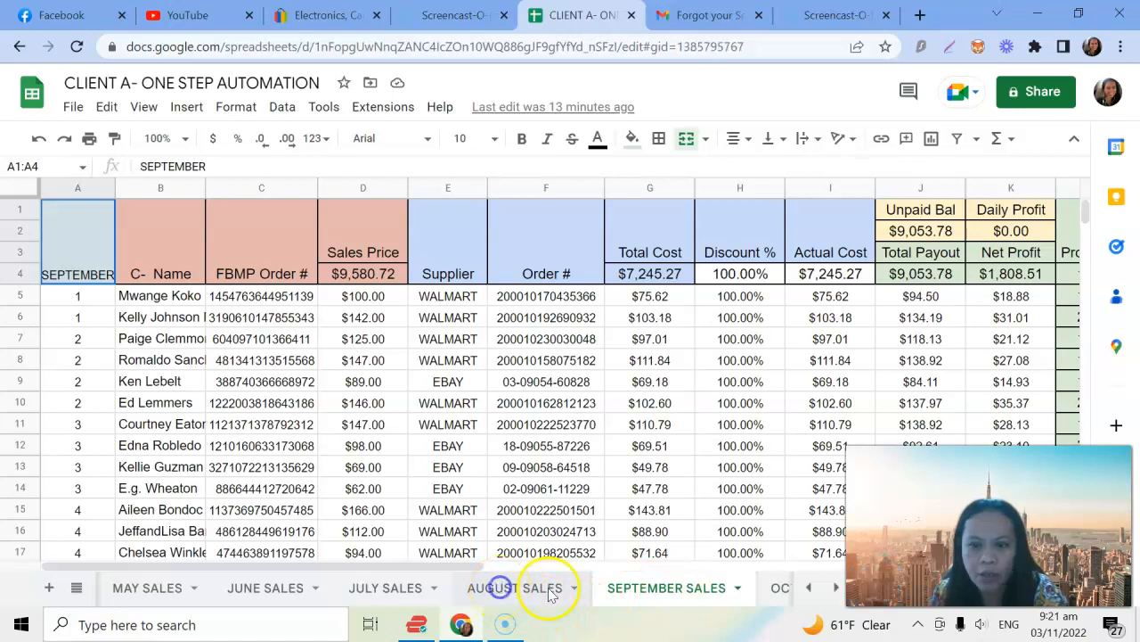
pyautogui.click(528, 588)
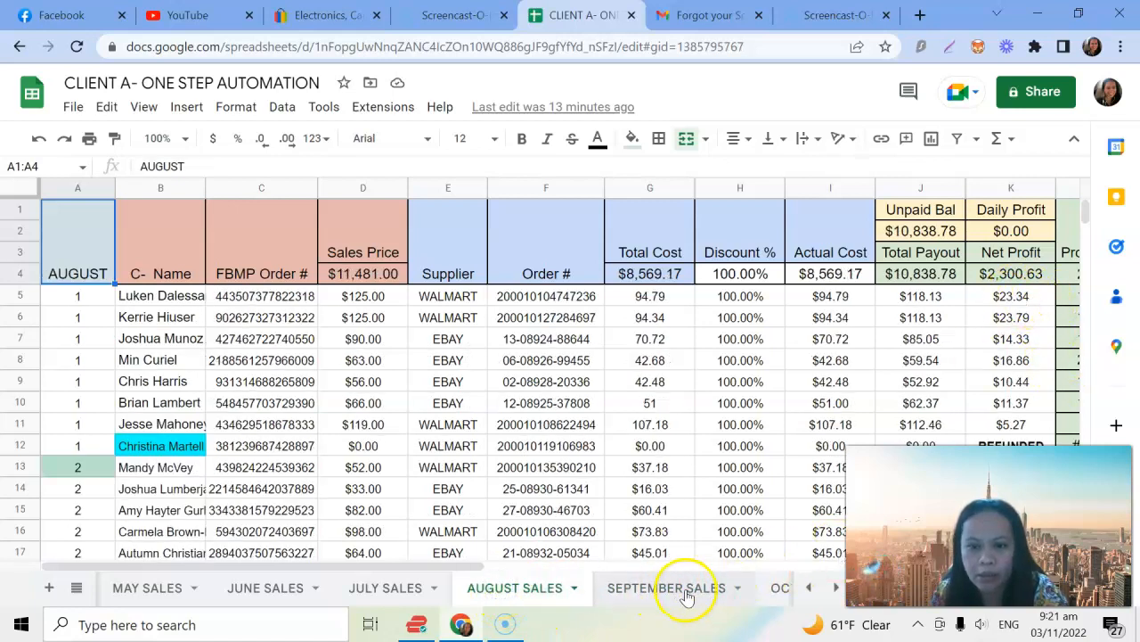
pyautogui.click(671, 588)
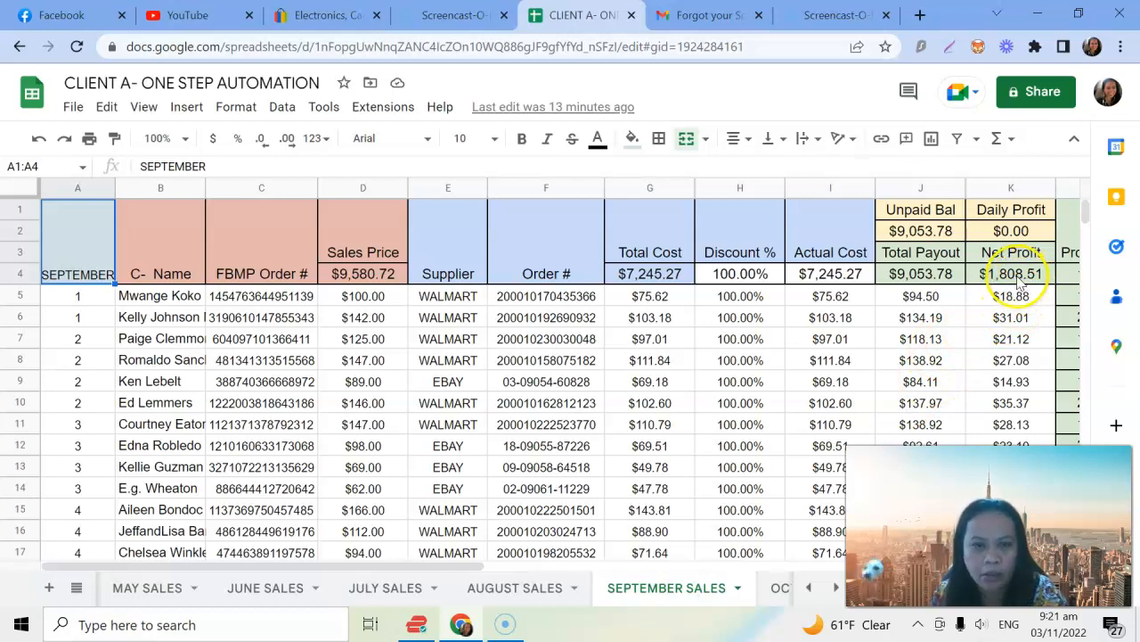
pyautogui.moveTo(809, 590)
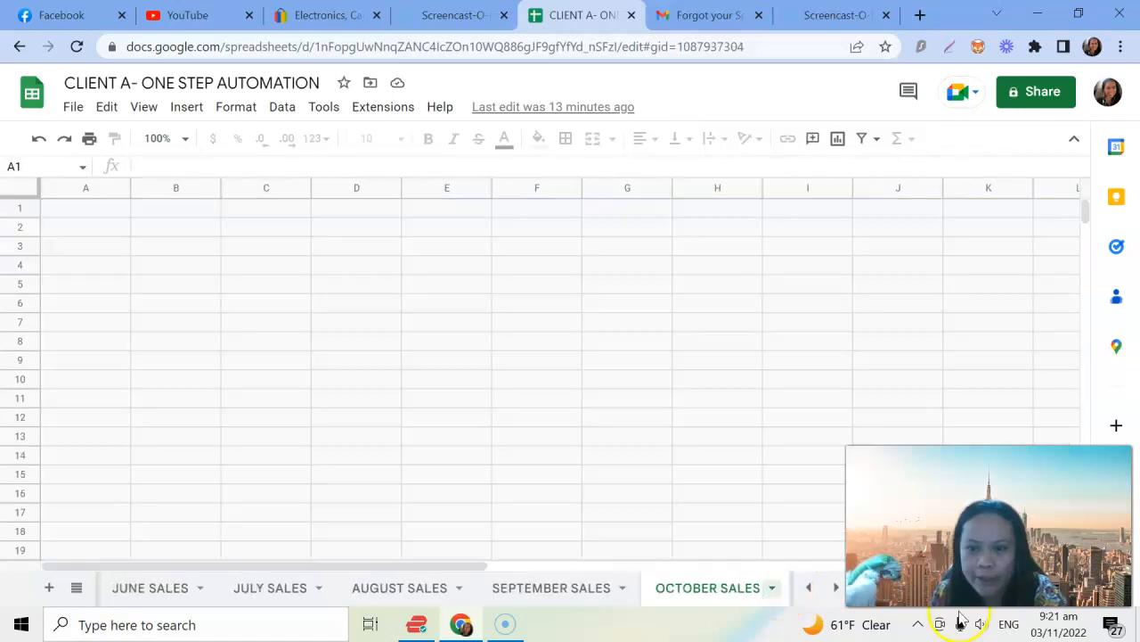
pyautogui.click(708, 588)
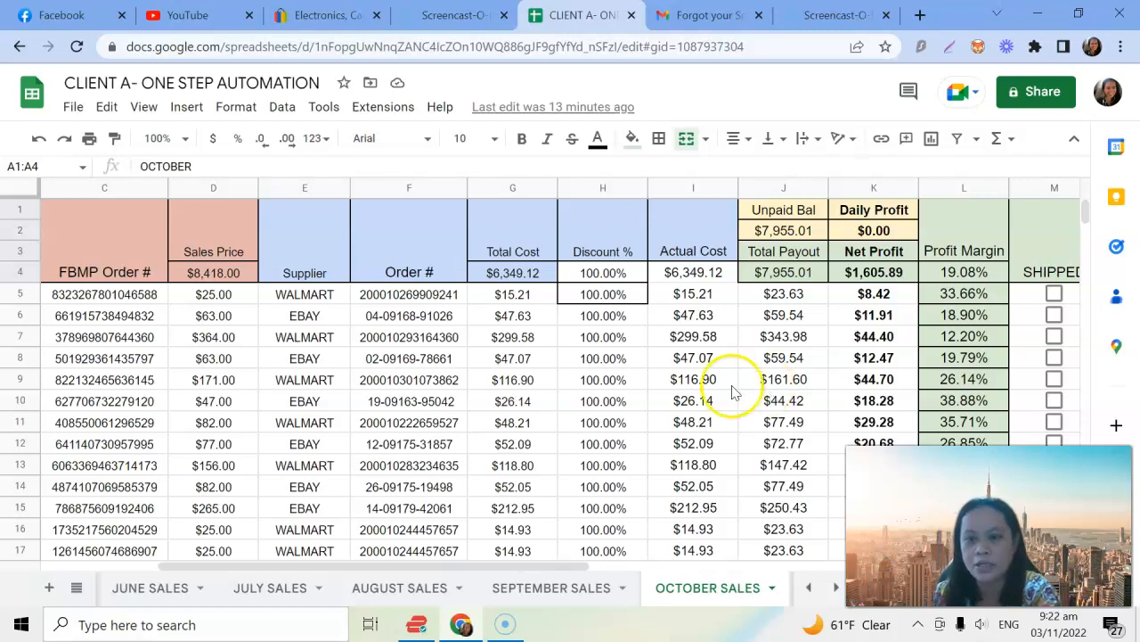
pyautogui.moveTo(337, 330)
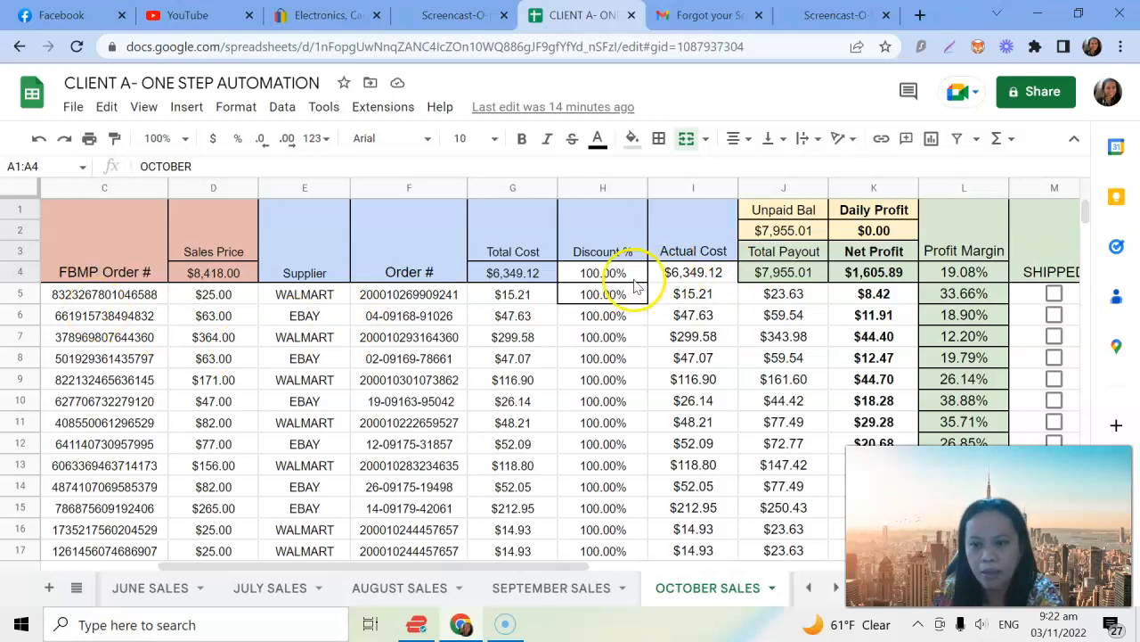
pyautogui.moveTo(506, 273)
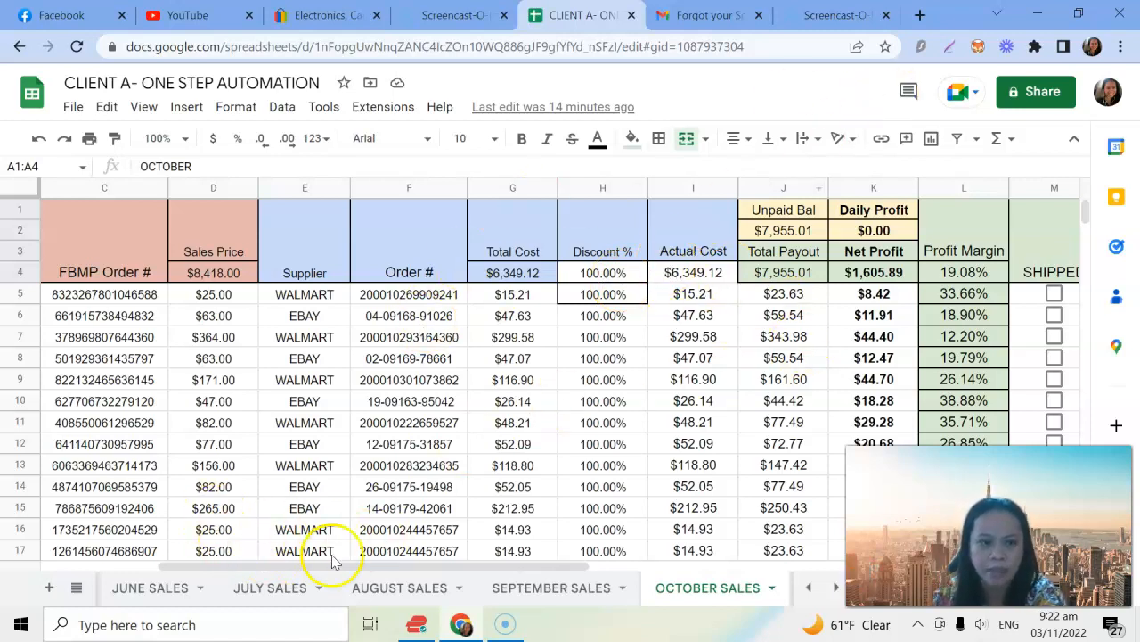
pyautogui.moveTo(585, 570)
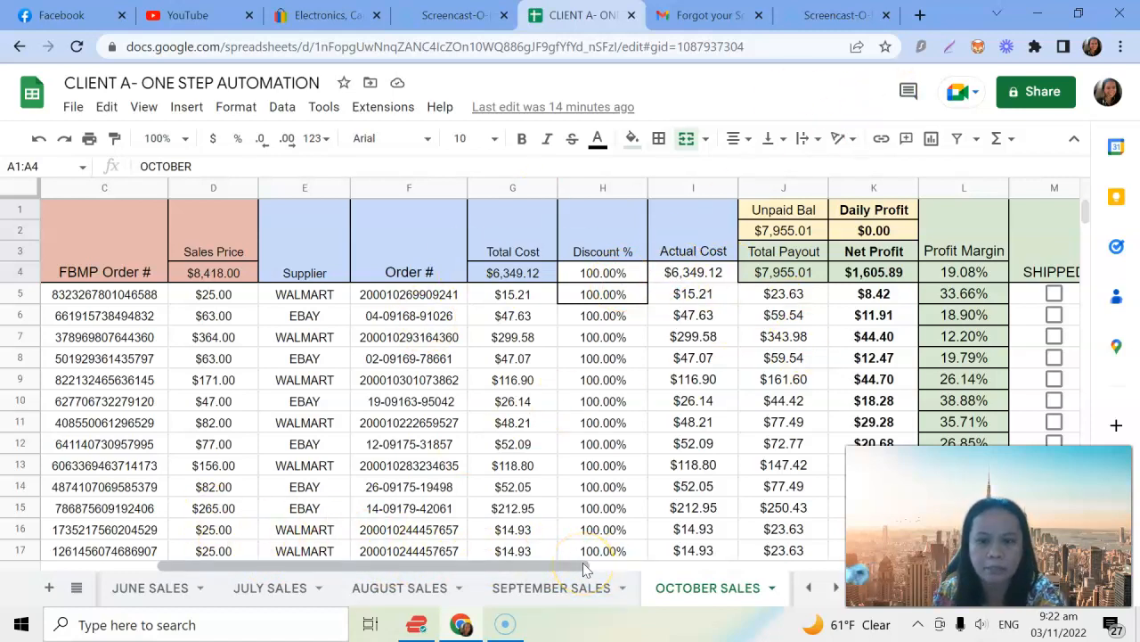
pyautogui.moveTo(574, 561)
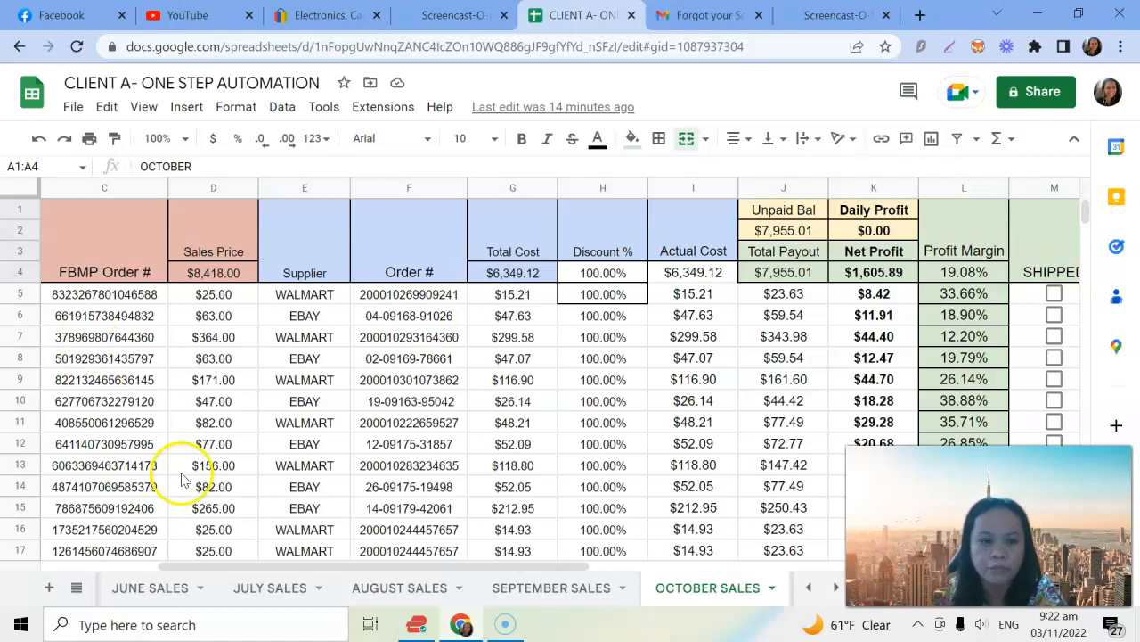
pyautogui.click(149, 588)
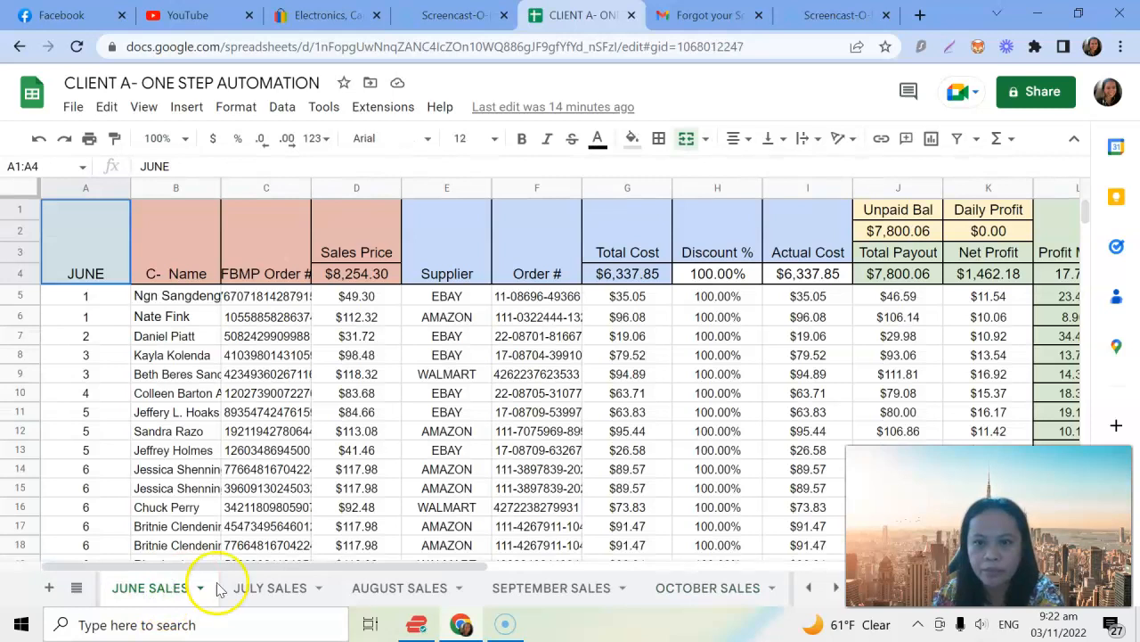
pyautogui.click(271, 588)
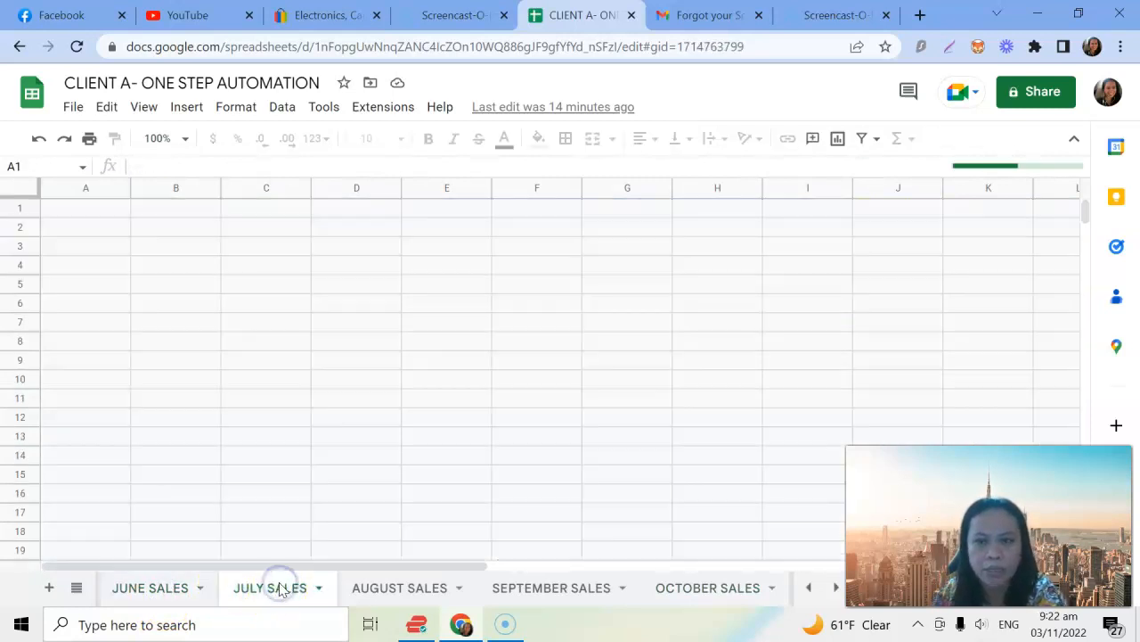
pyautogui.click(271, 588)
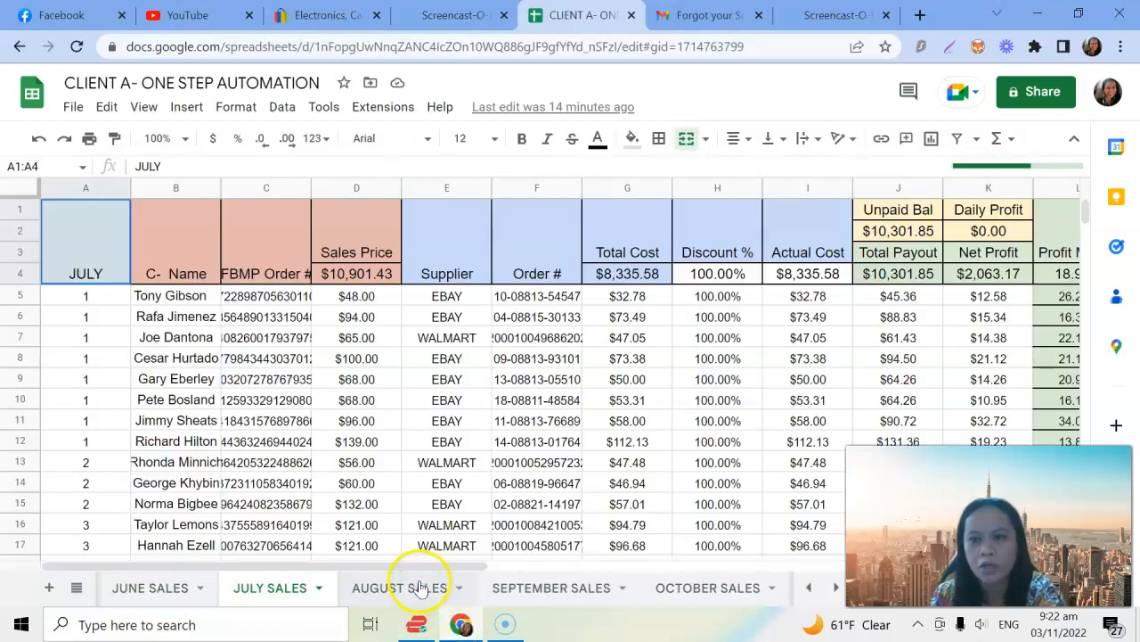
pyautogui.click(408, 588)
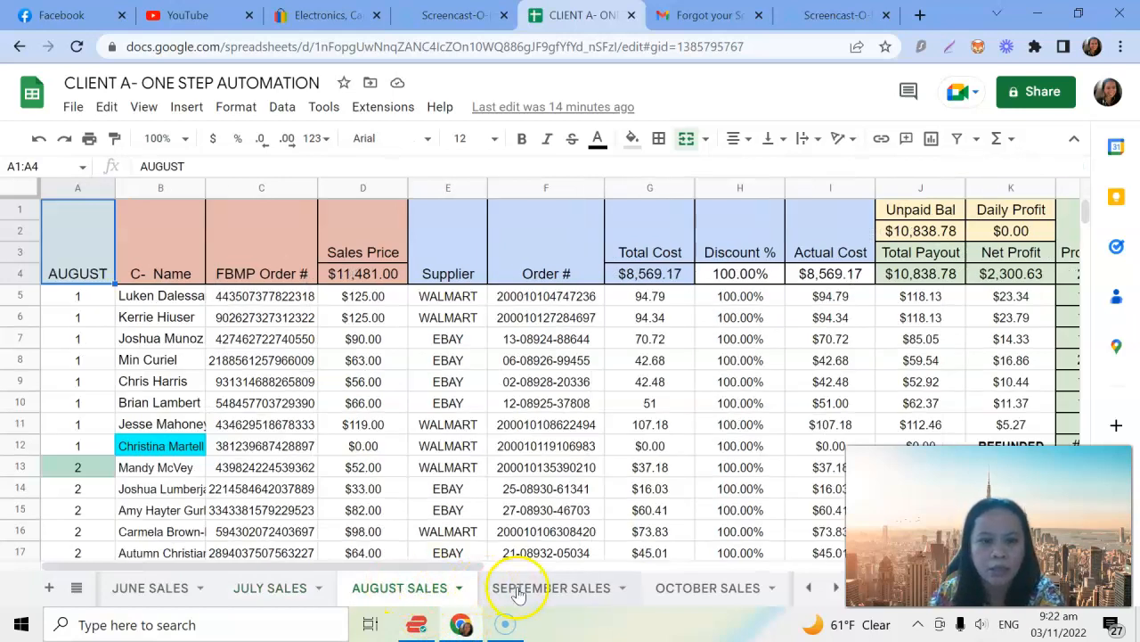
pyautogui.click(544, 588)
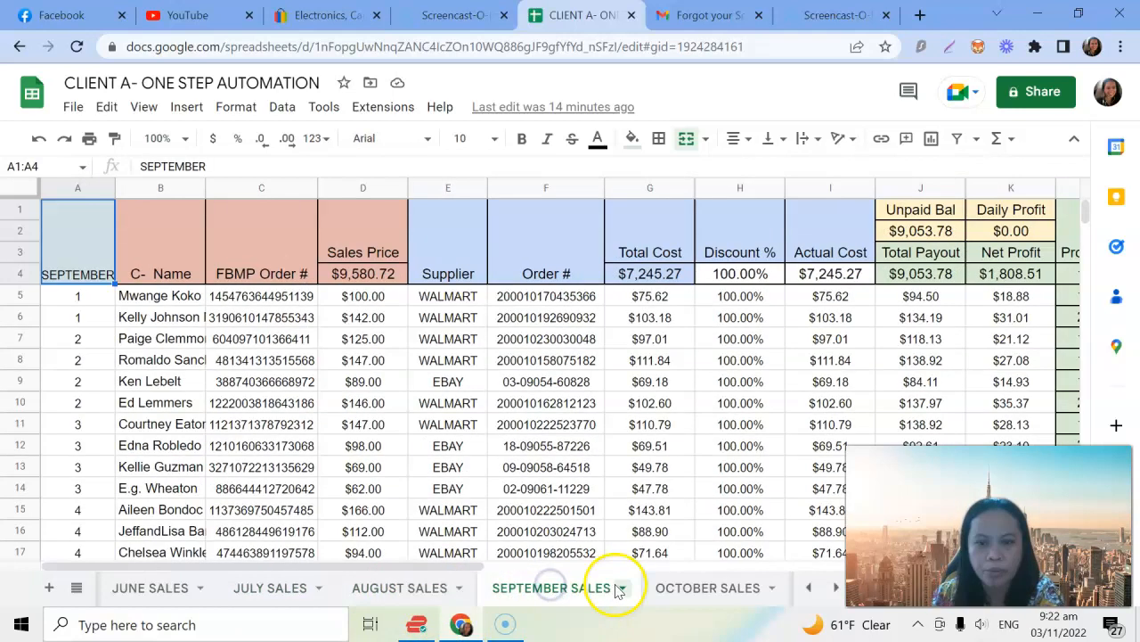
pyautogui.click(701, 588)
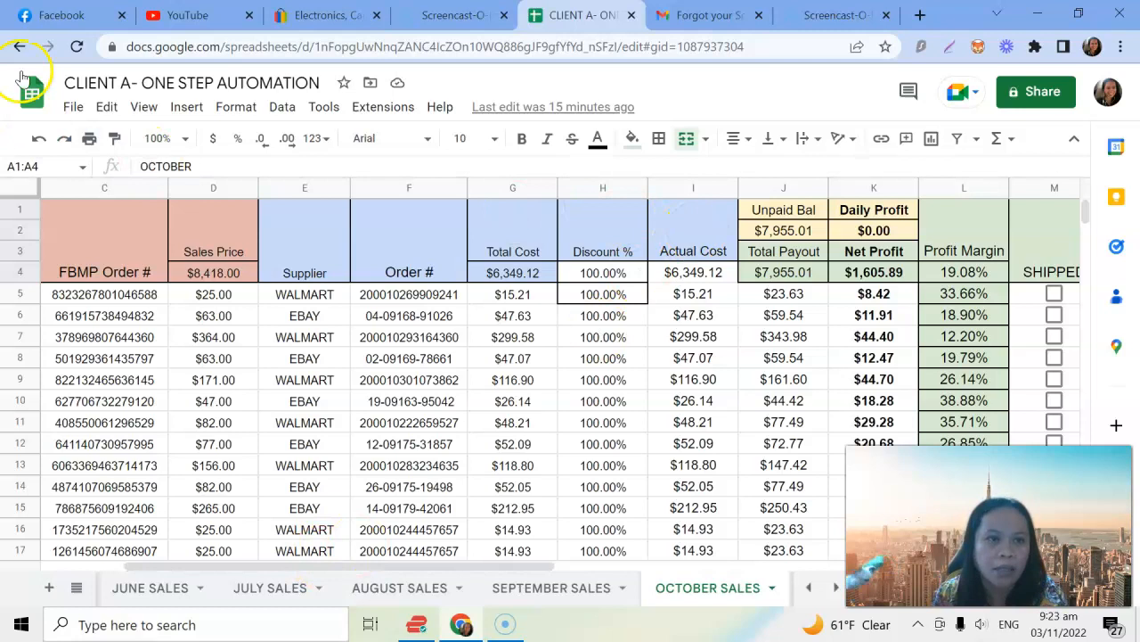
# Show the Marketplace seller dashboard with $174.18 last payout and five orders to fill
pyautogui.click(53, 14)
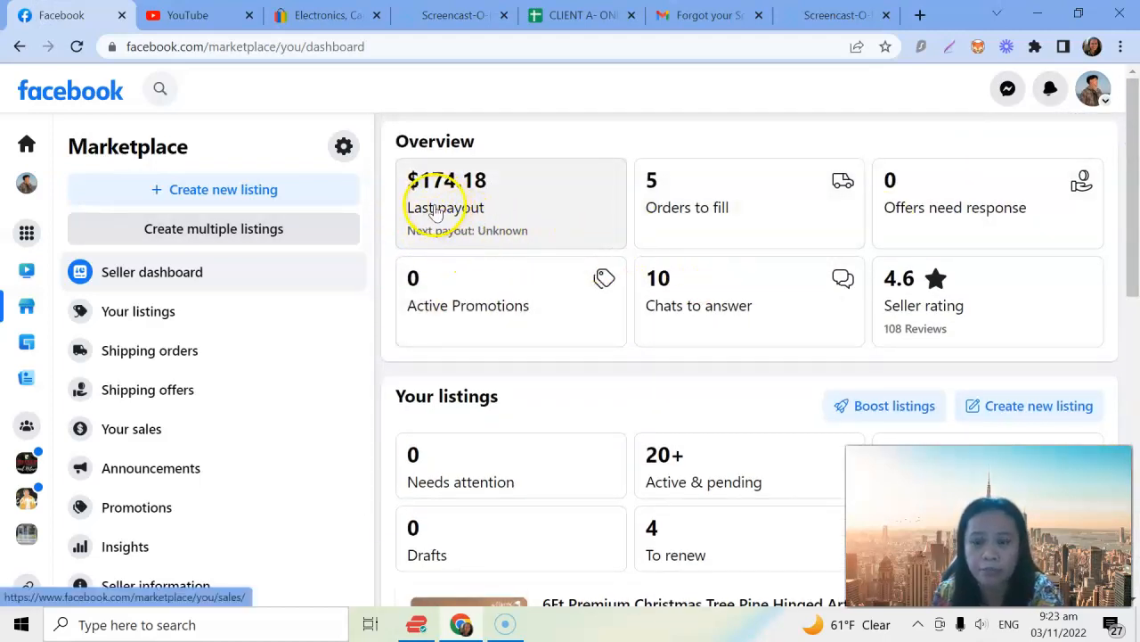
pyautogui.moveTo(681, 234)
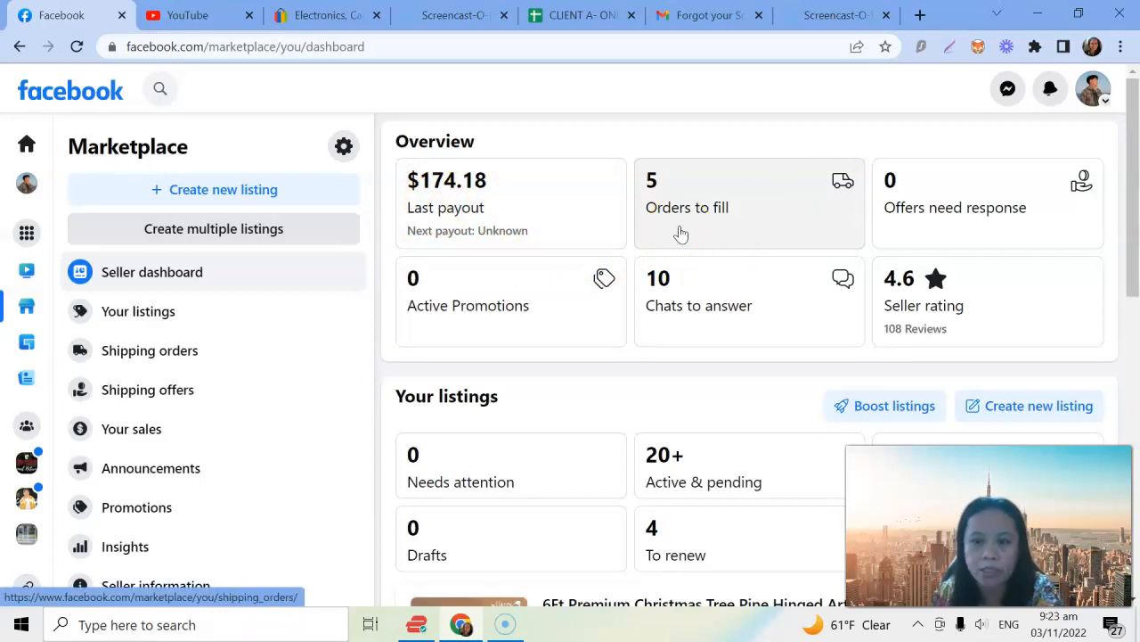
pyautogui.scroll(-3)
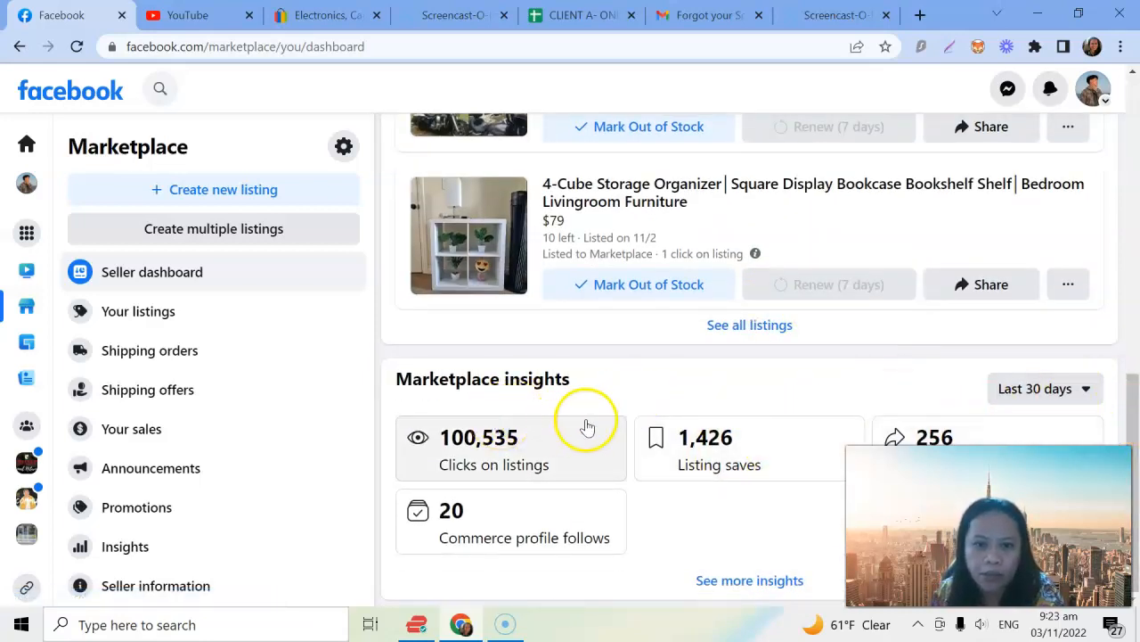
pyautogui.moveTo(1083, 400)
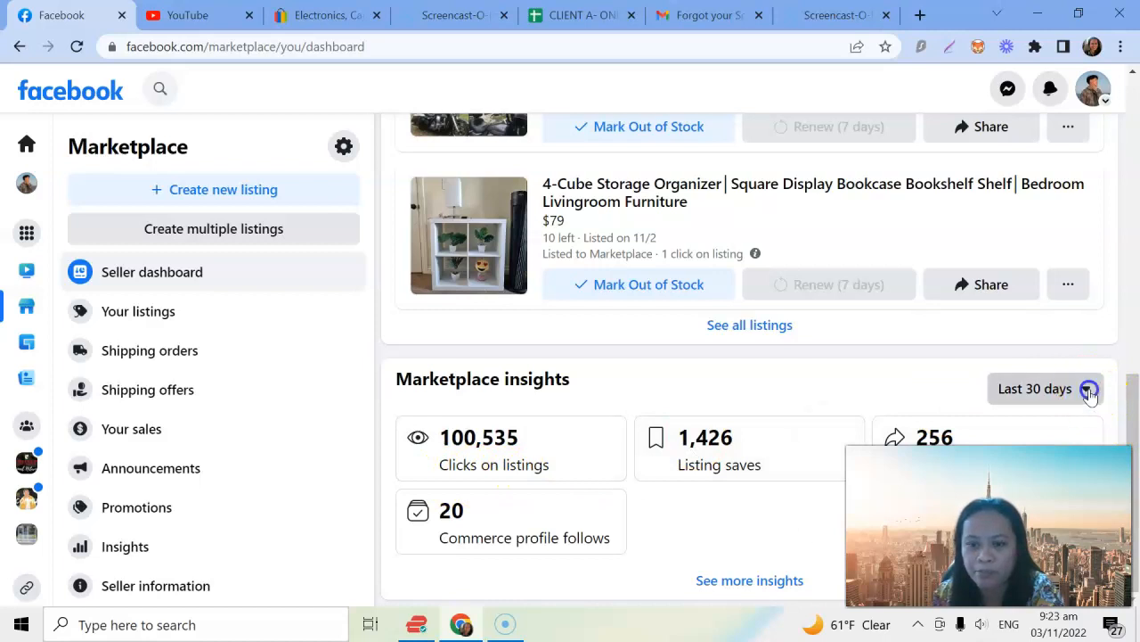
# Compare the 7-day listing insights, then return to the 30-day figures with 100,535 clicks
pyautogui.click(1090, 388)
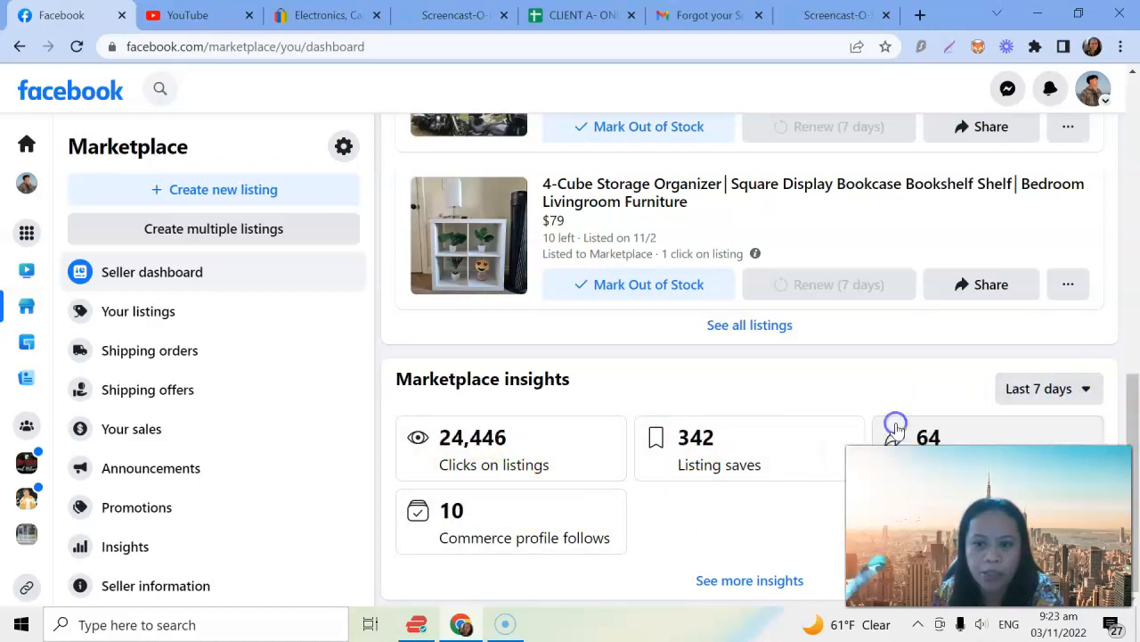
pyautogui.moveTo(1076, 388)
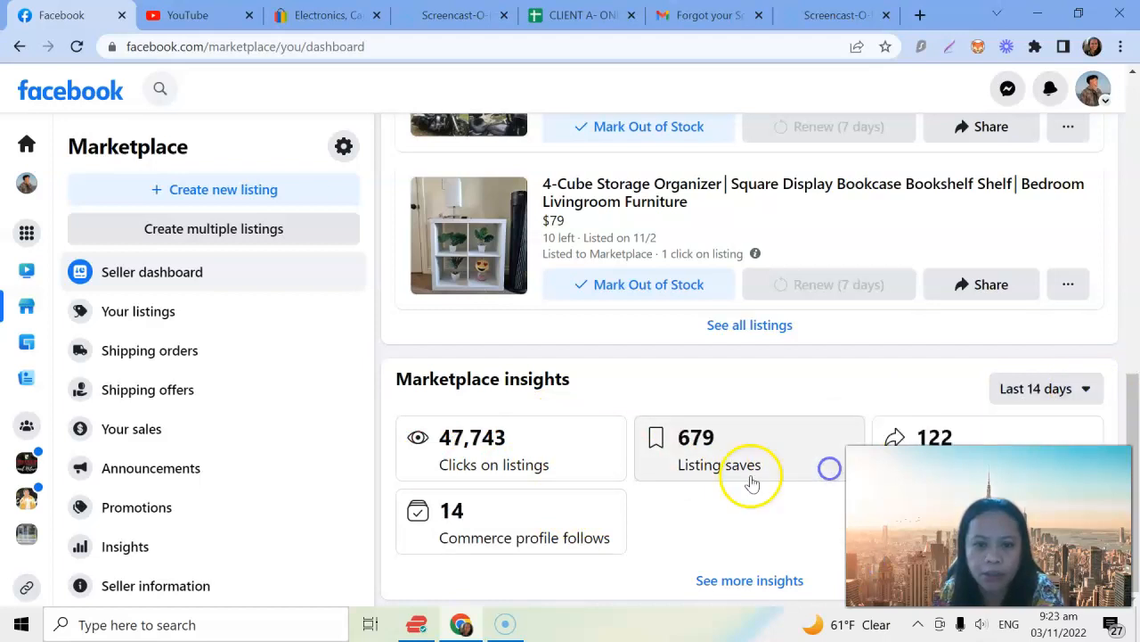
pyautogui.click(1045, 388)
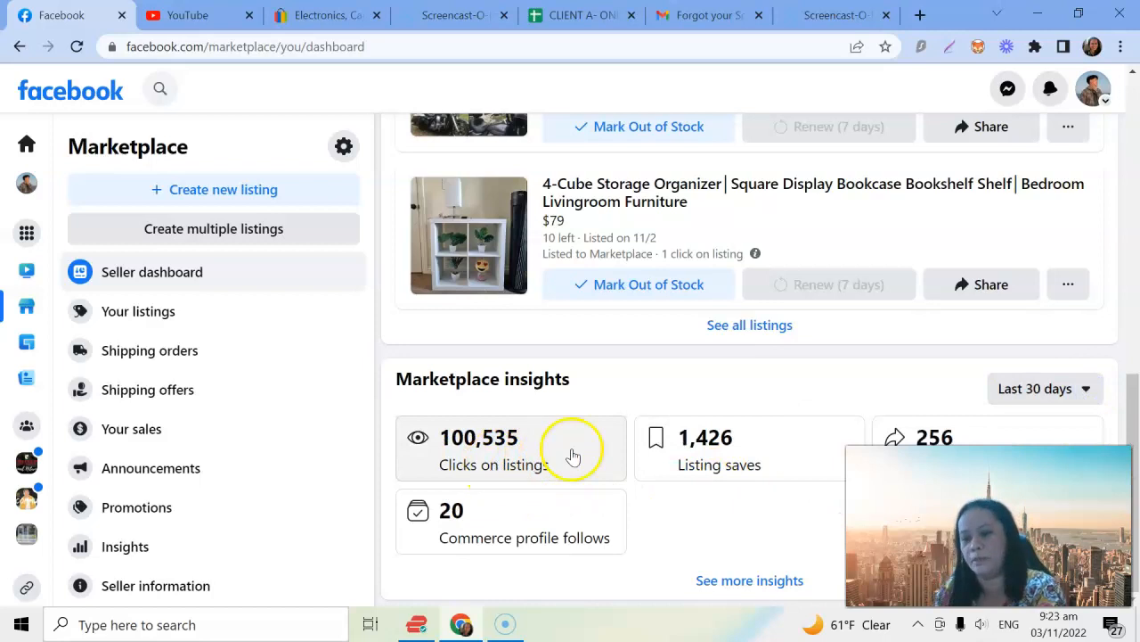
pyautogui.moveTo(773, 460)
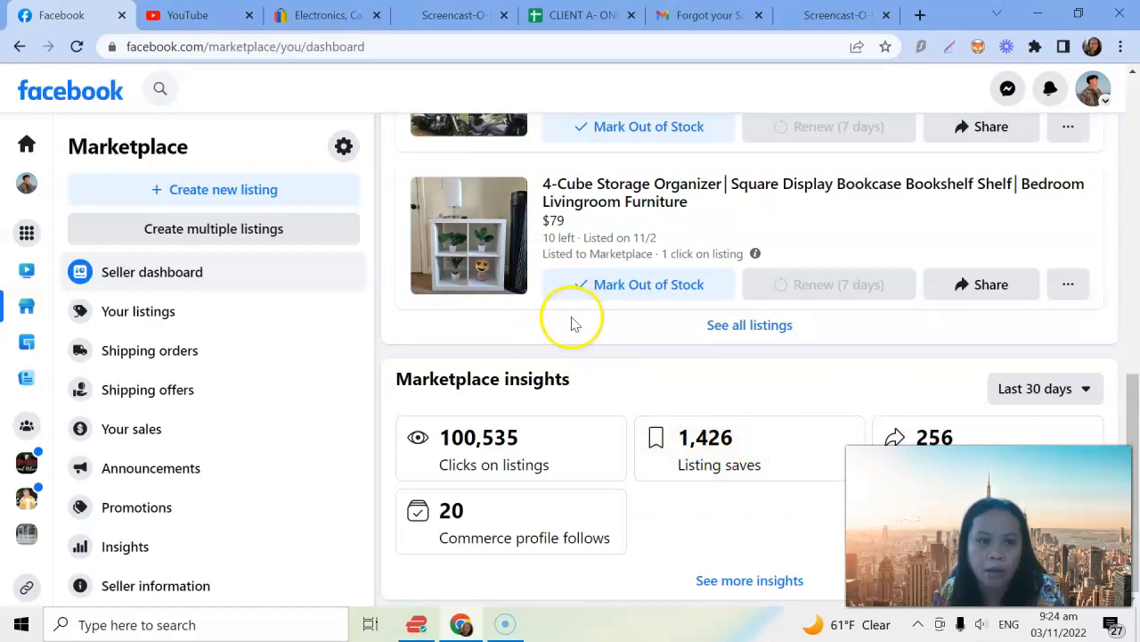
pyautogui.moveTo(775, 453)
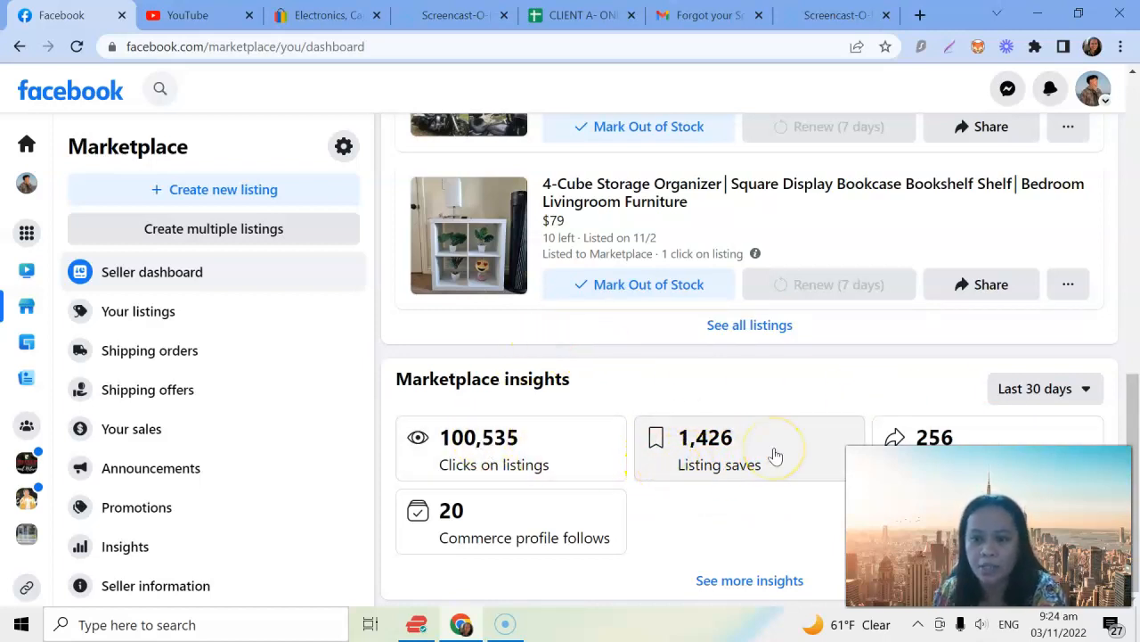
pyautogui.moveTo(716, 527)
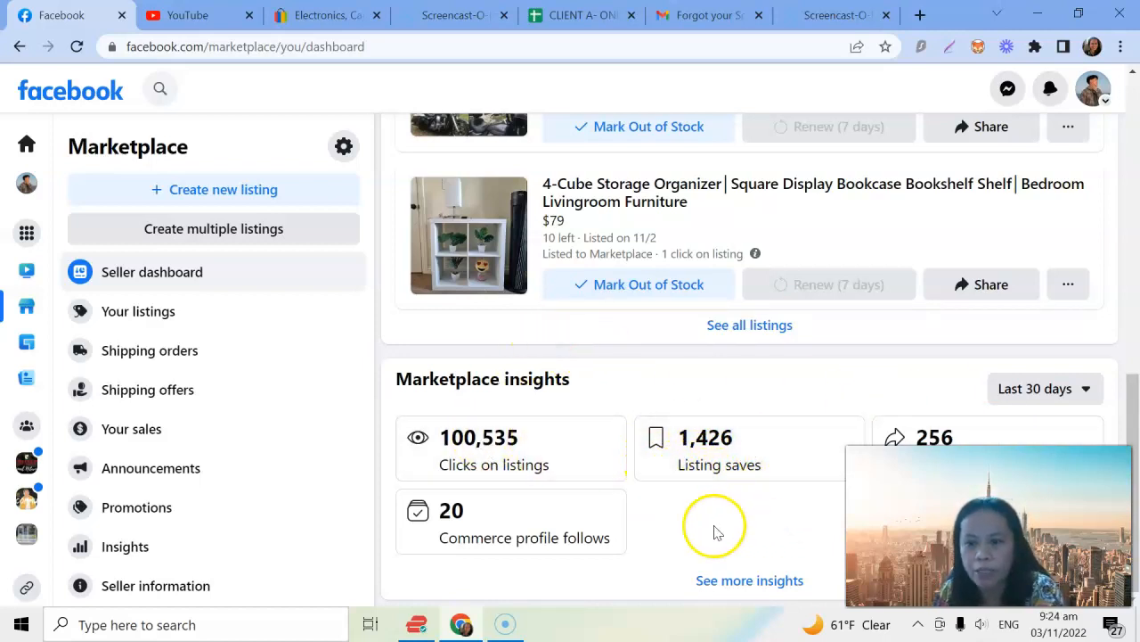
pyautogui.moveTo(729, 524)
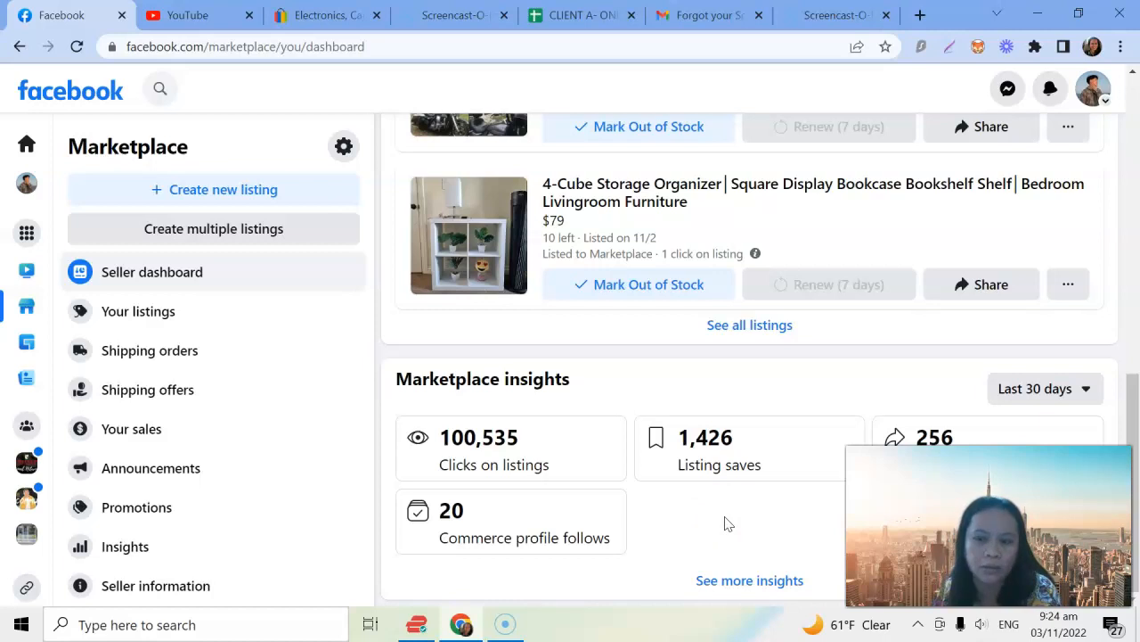
pyautogui.moveTo(720, 517)
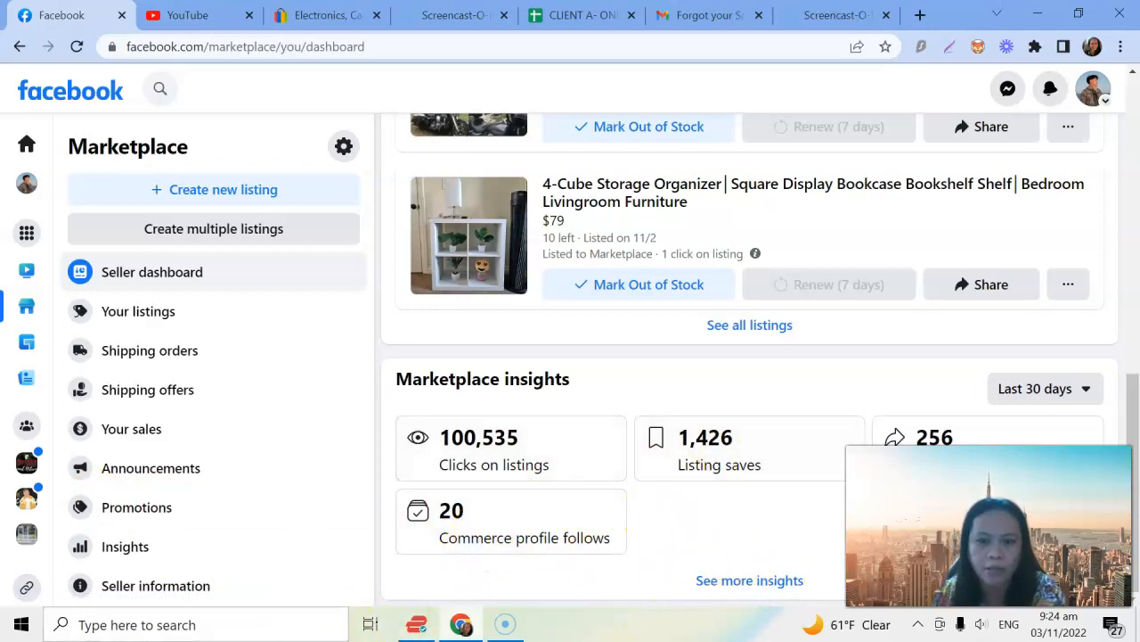
pyautogui.moveTo(724, 524)
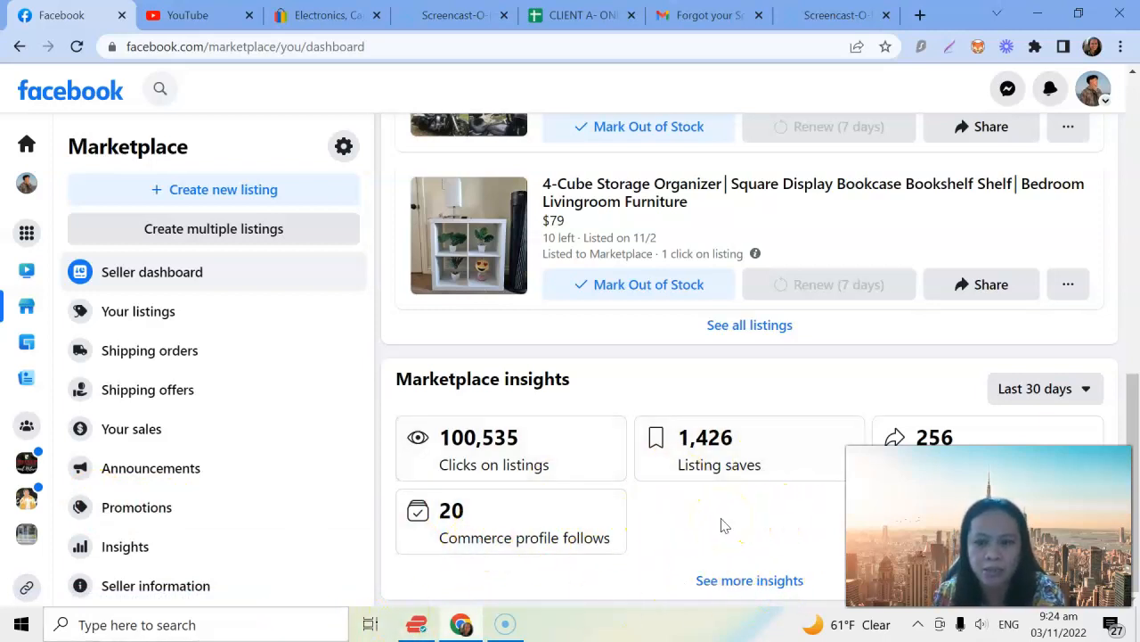